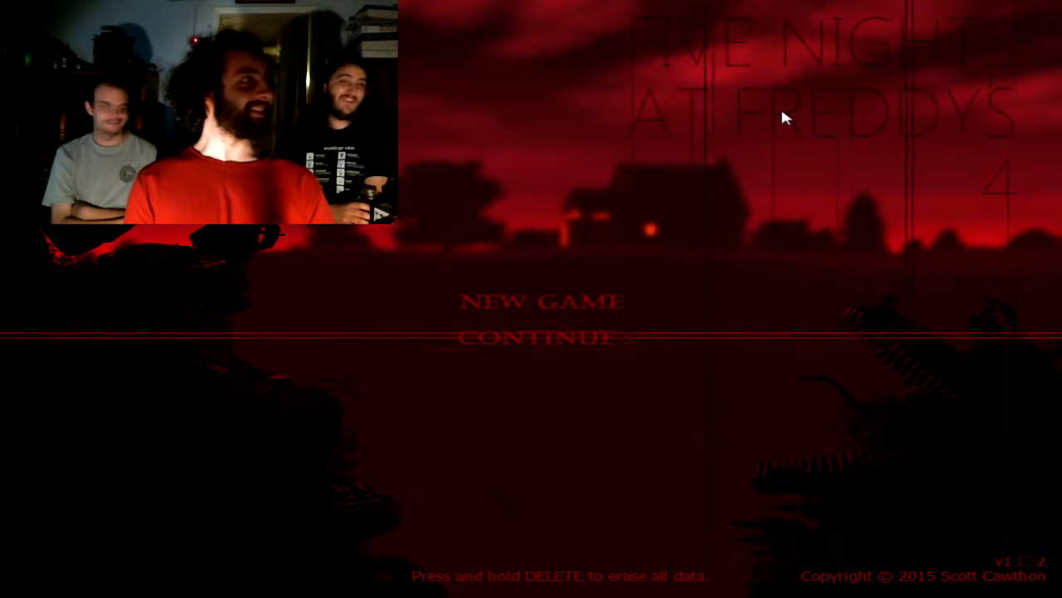
Continue the saved game from the title menu to begin the next night at 12 AM
{"action": "left_click", "coordinate": [543, 303]}
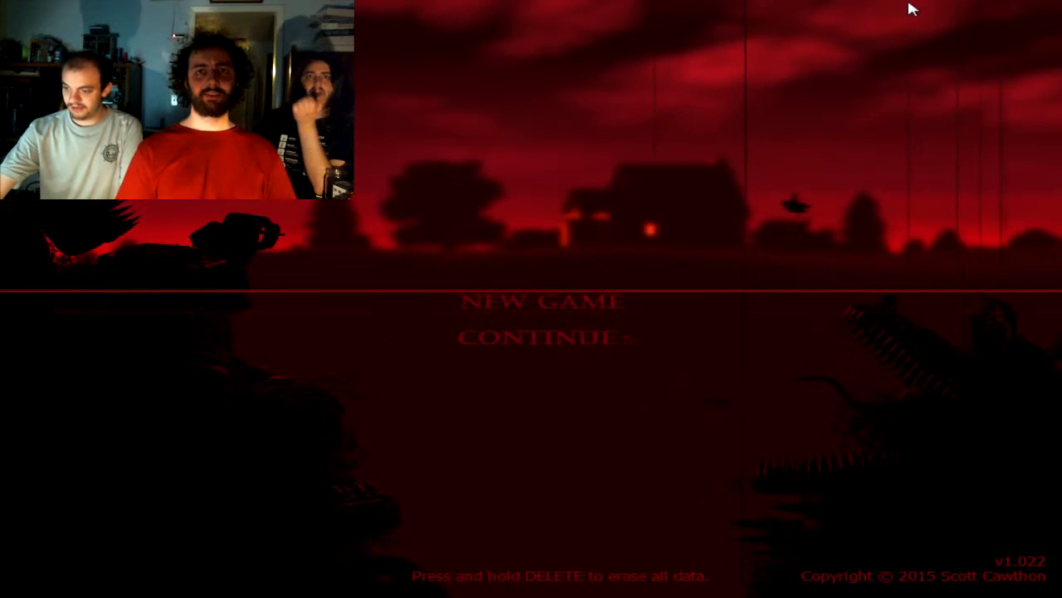
{"action": "mouse_move", "coordinate": [783, 149]}
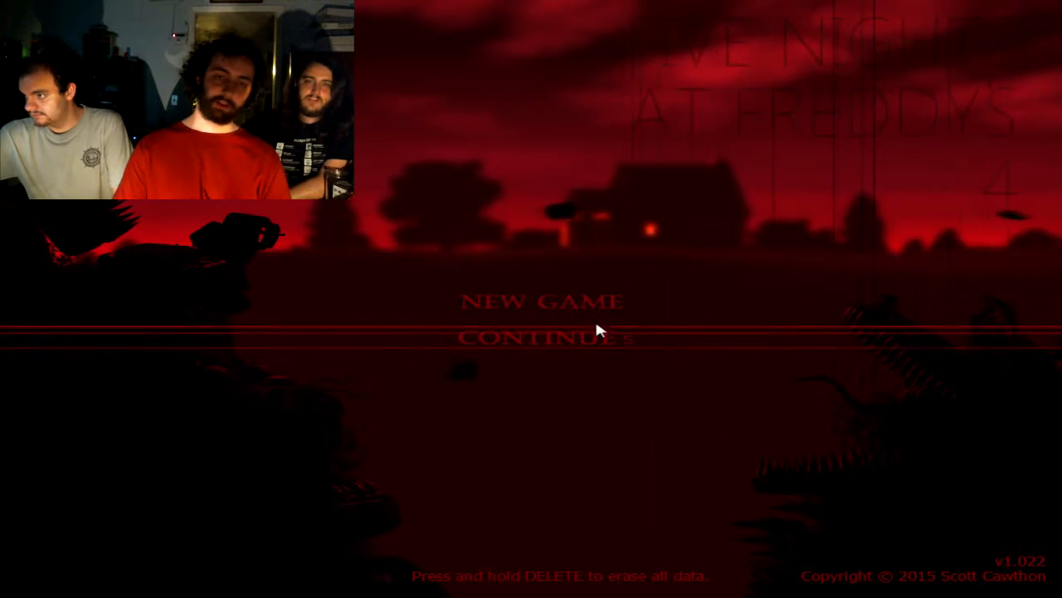
{"action": "left_click", "coordinate": [541, 302]}
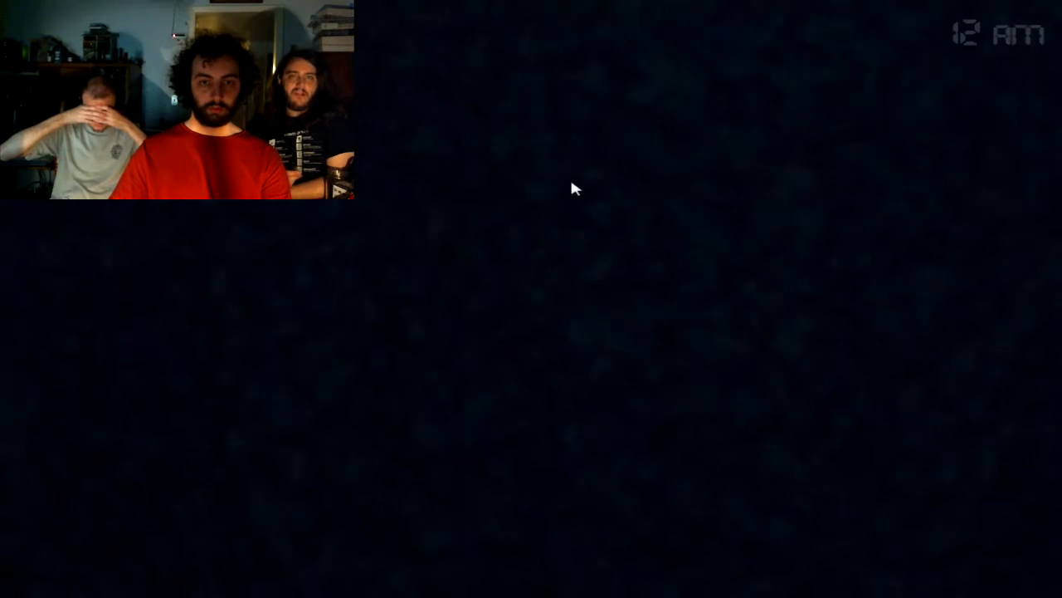
{"action": "mouse_move", "coordinate": [793, 218]}
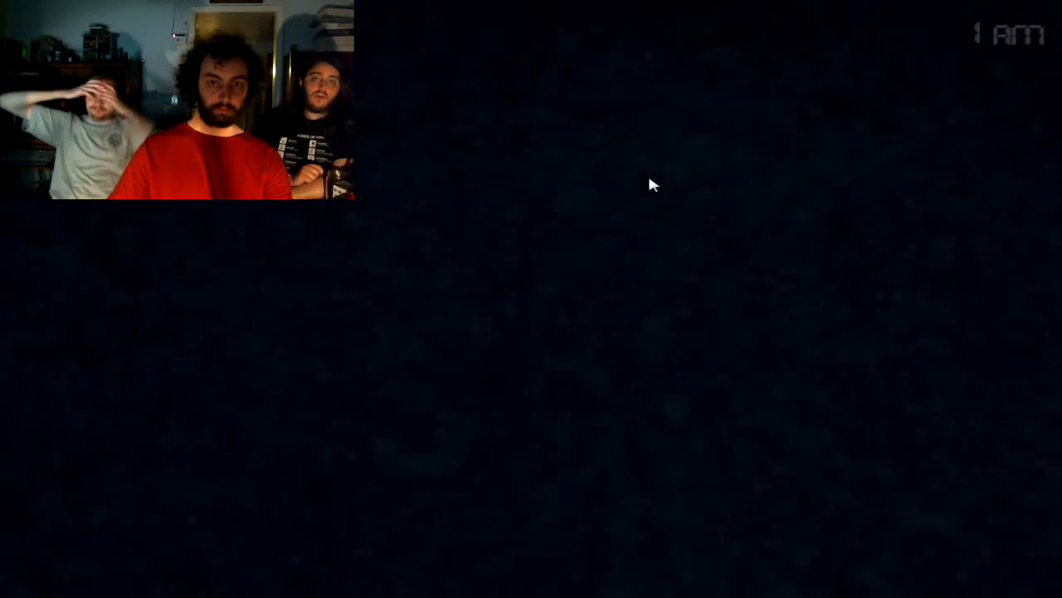
{"action": "mouse_move", "coordinate": [770, 219]}
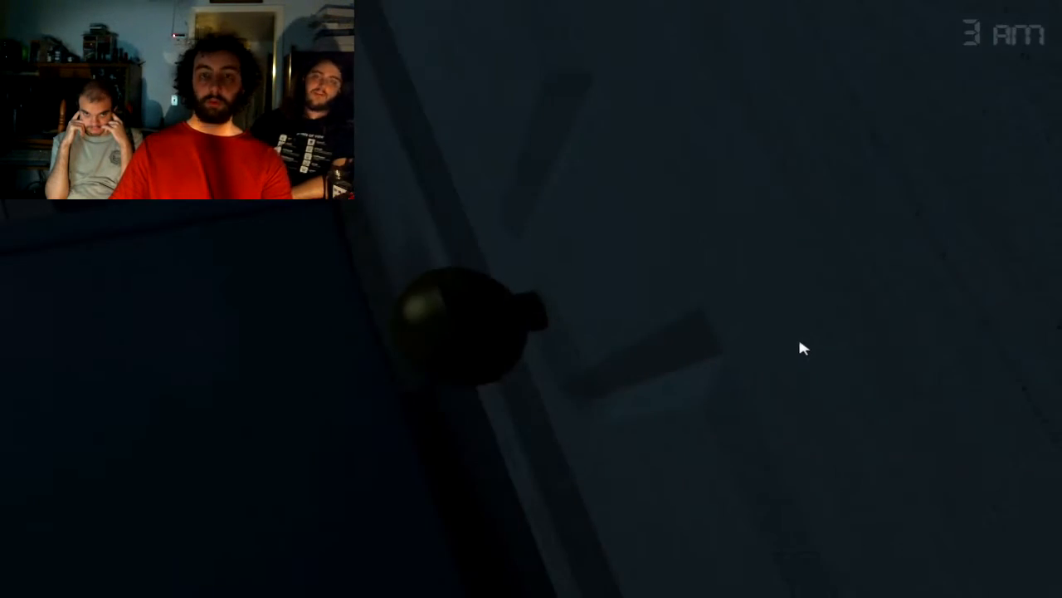
{"action": "mouse_move", "coordinate": [734, 350]}
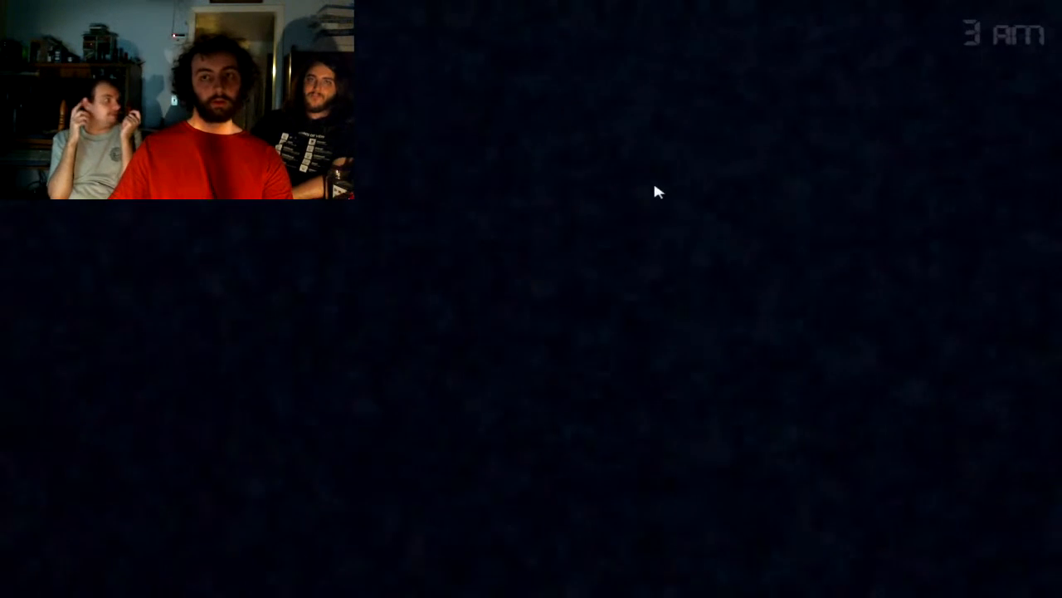
{"action": "mouse_move", "coordinate": [800, 272]}
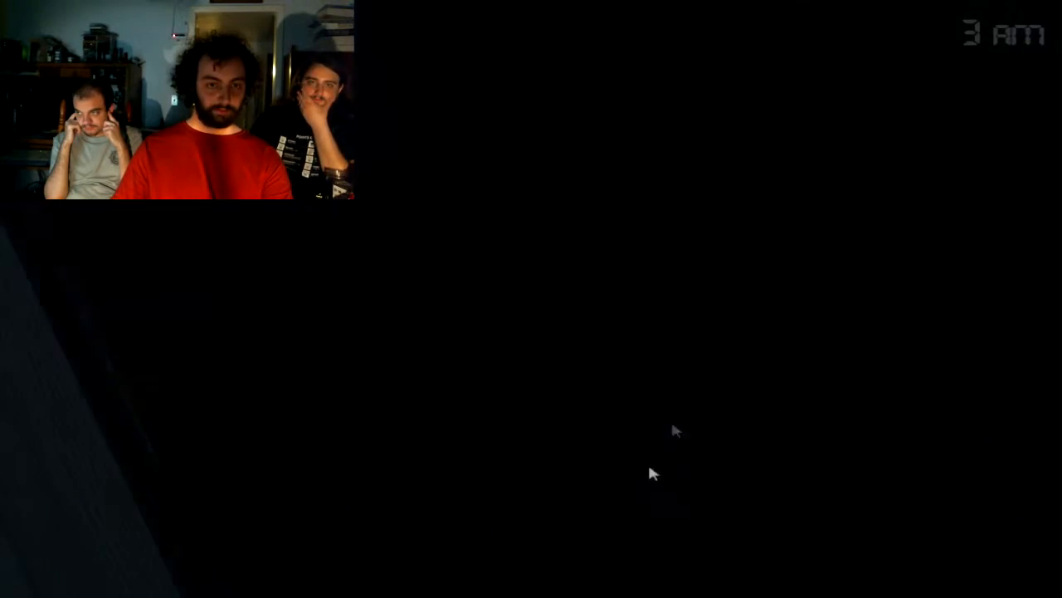
{"action": "mouse_move", "coordinate": [846, 279]}
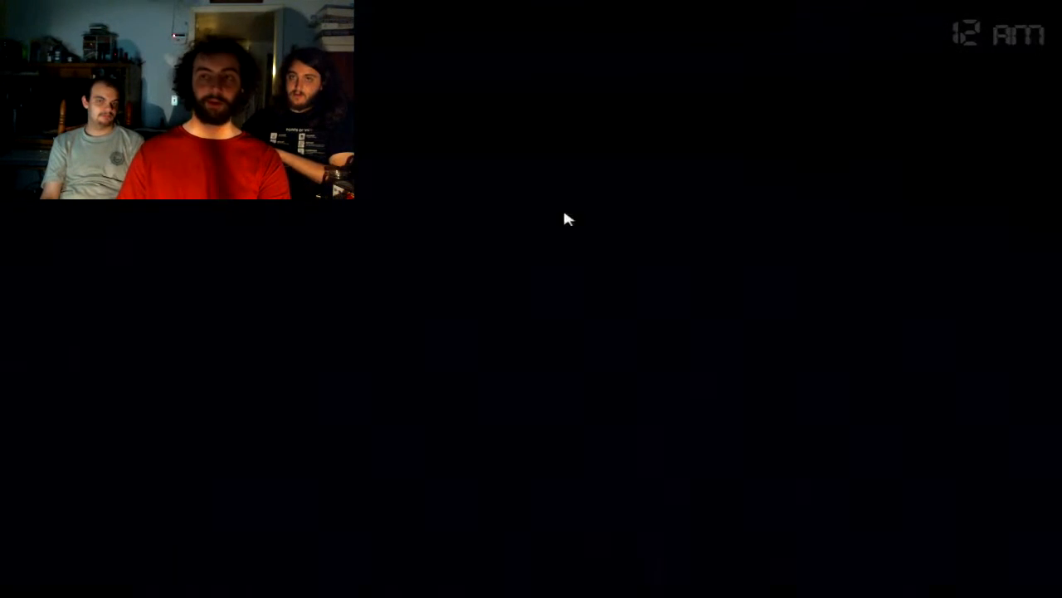
{"action": "mouse_move", "coordinate": [720, 235]}
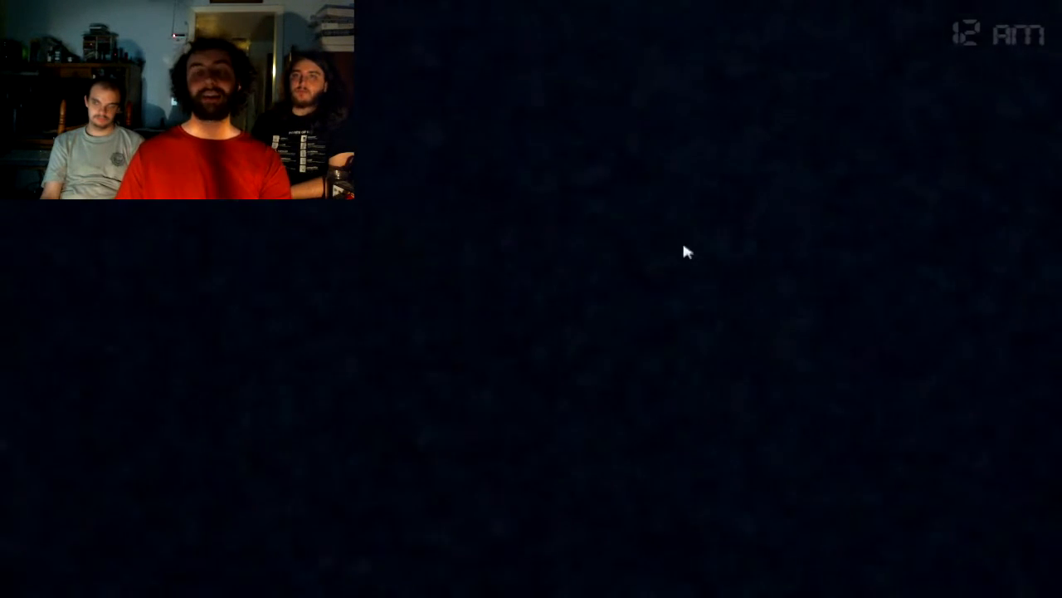
{"action": "mouse_move", "coordinate": [950, 347]}
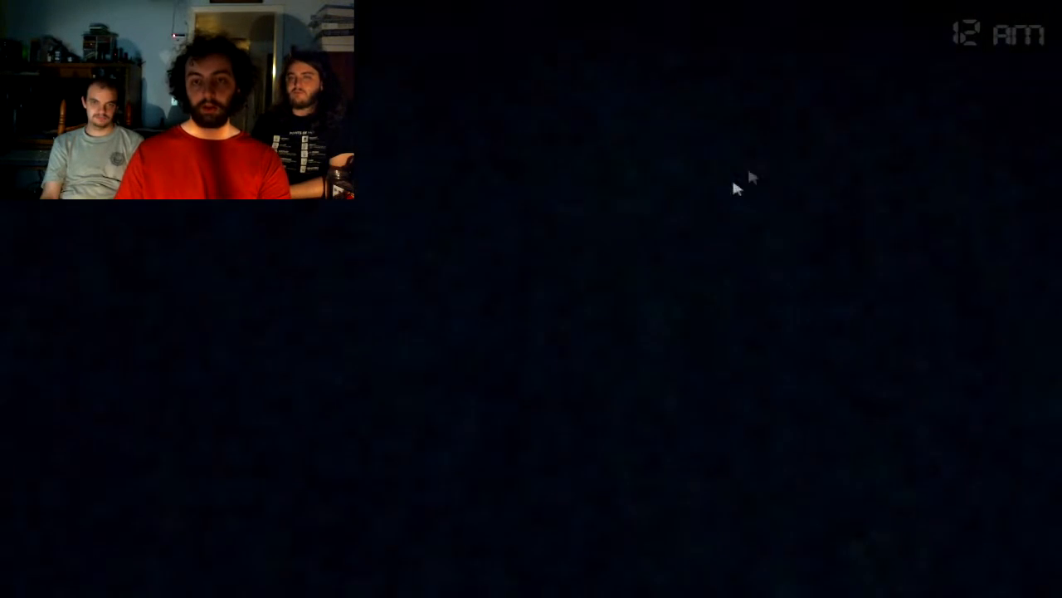
{"action": "mouse_move", "coordinate": [894, 264]}
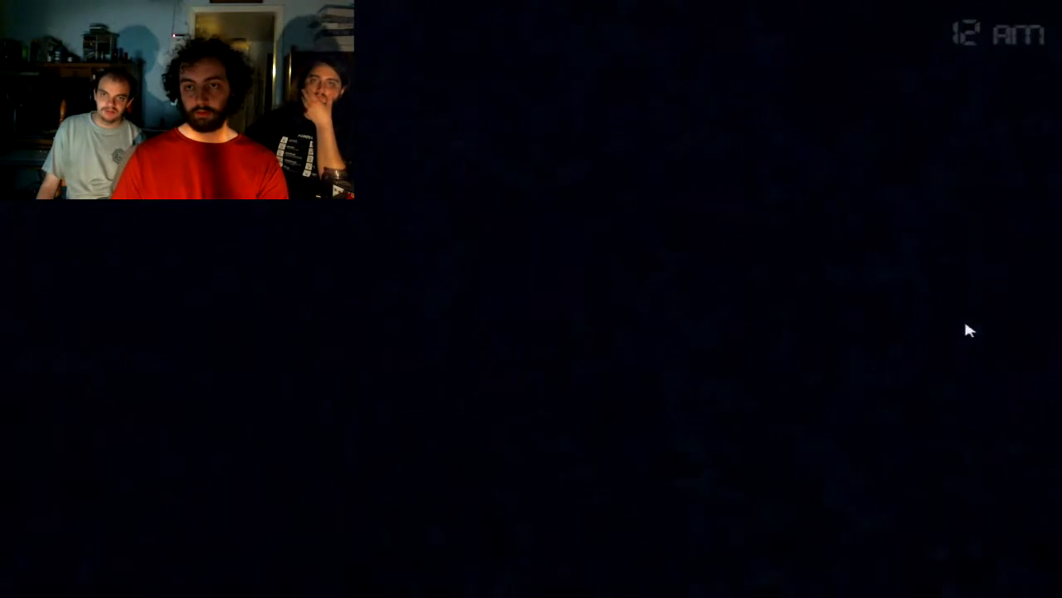
{"action": "mouse_move", "coordinate": [532, 302]}
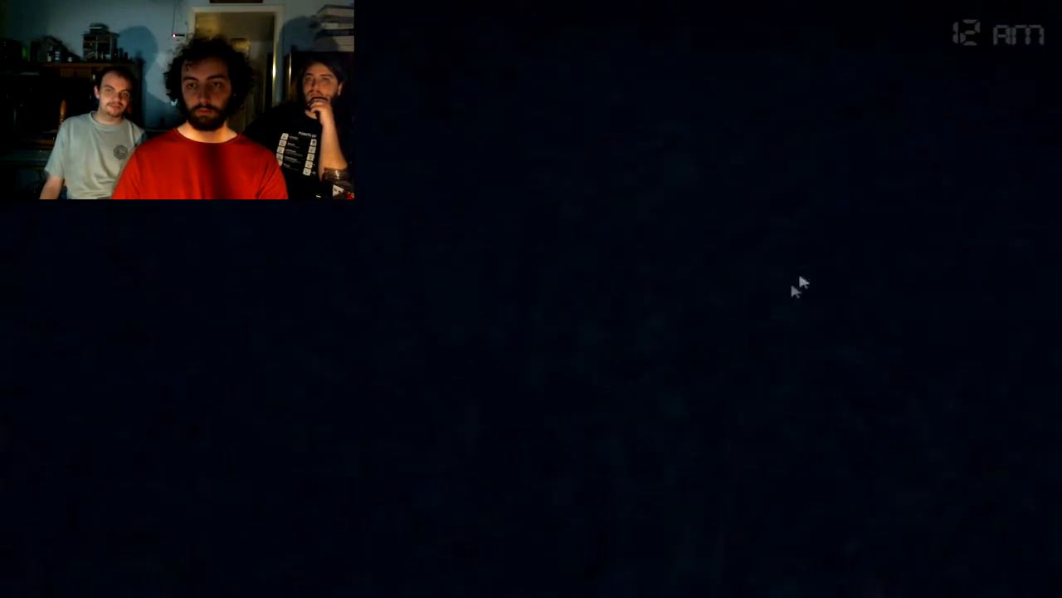
{"action": "mouse_move", "coordinate": [943, 340]}
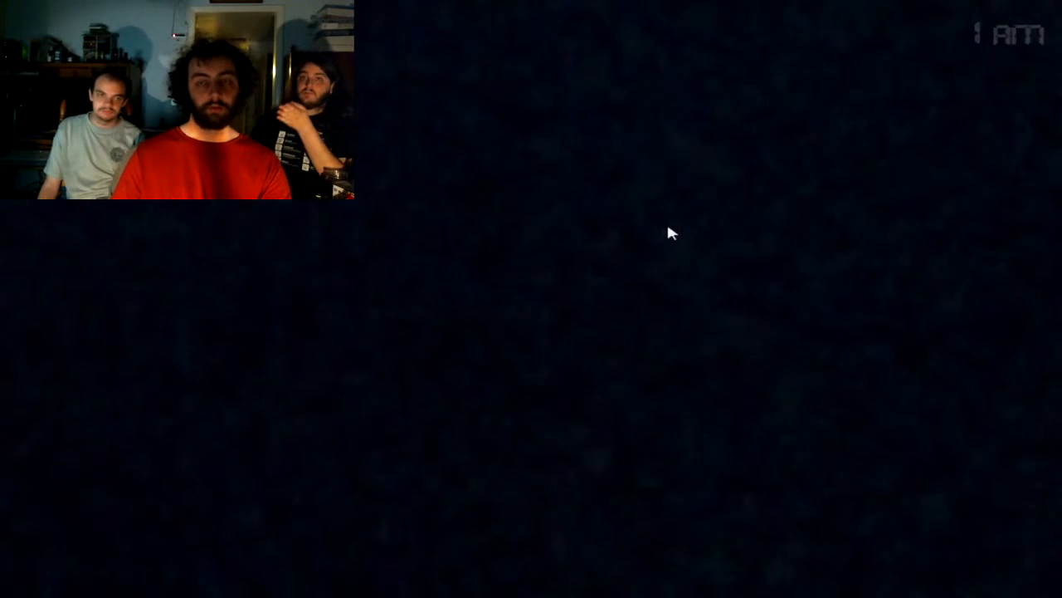
{"action": "mouse_move", "coordinate": [772, 242]}
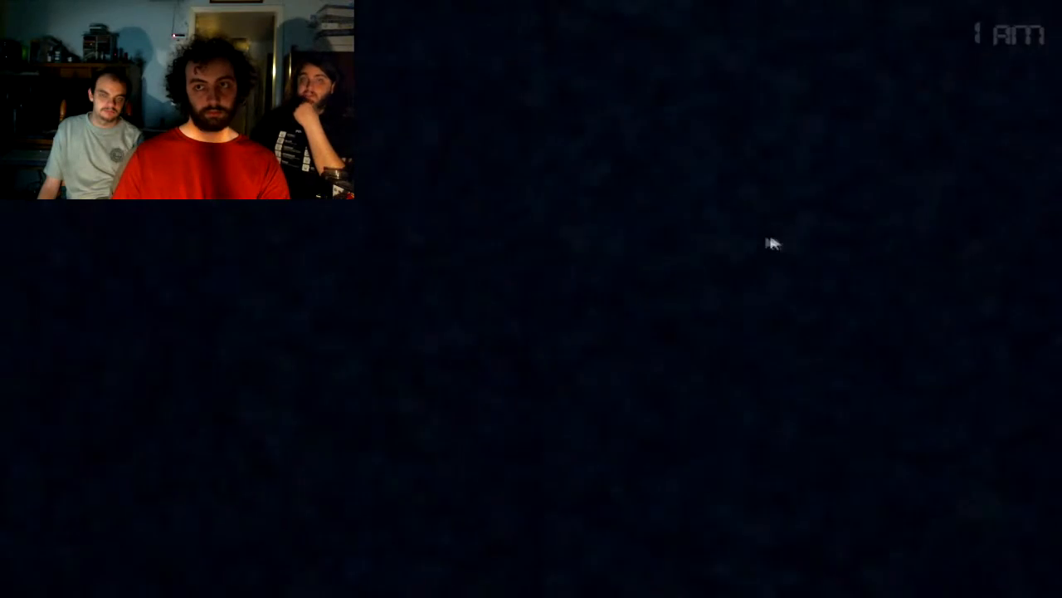